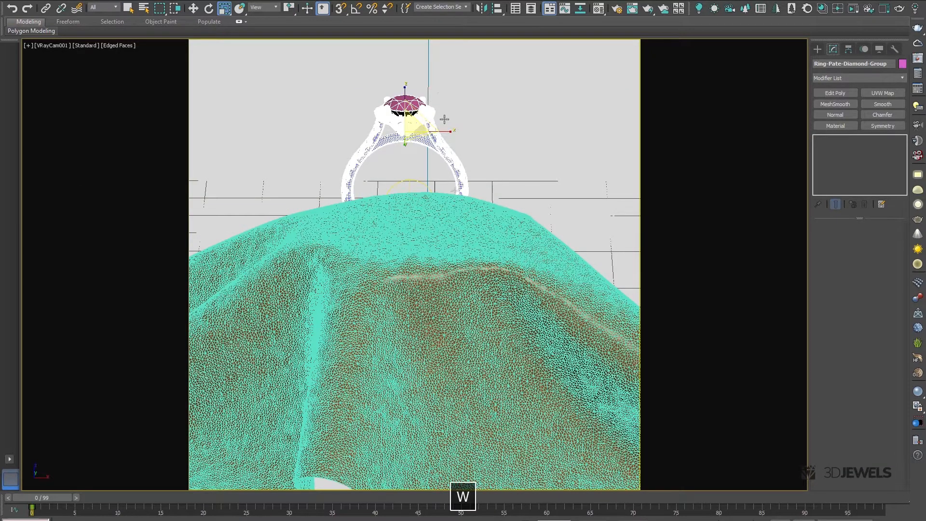
# Select the ring shank to show its multi-material with diamond, ruby, sapphire and emerald sub-materials.
pyautogui.click(193, 8)
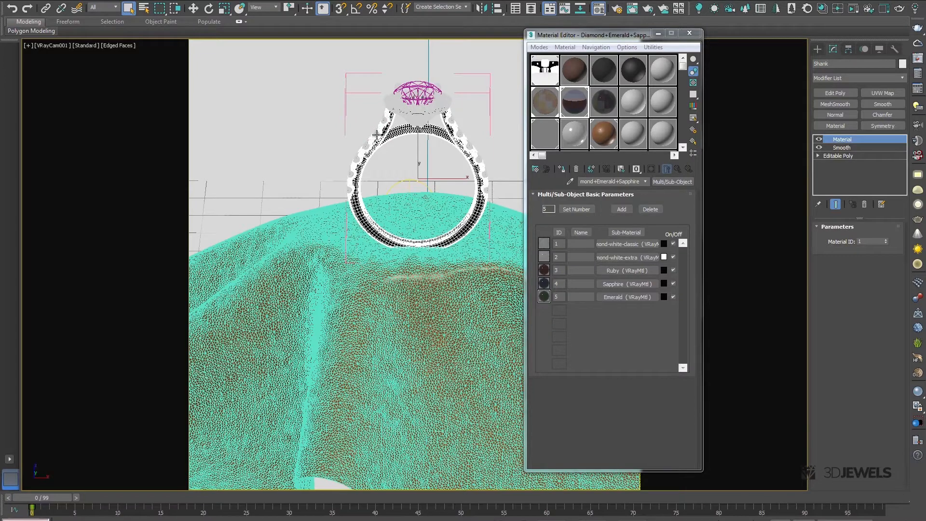
# Check the studio softbox HDRI map and render the ring in V-Ray with ruby stones.
pyautogui.click(375, 131)
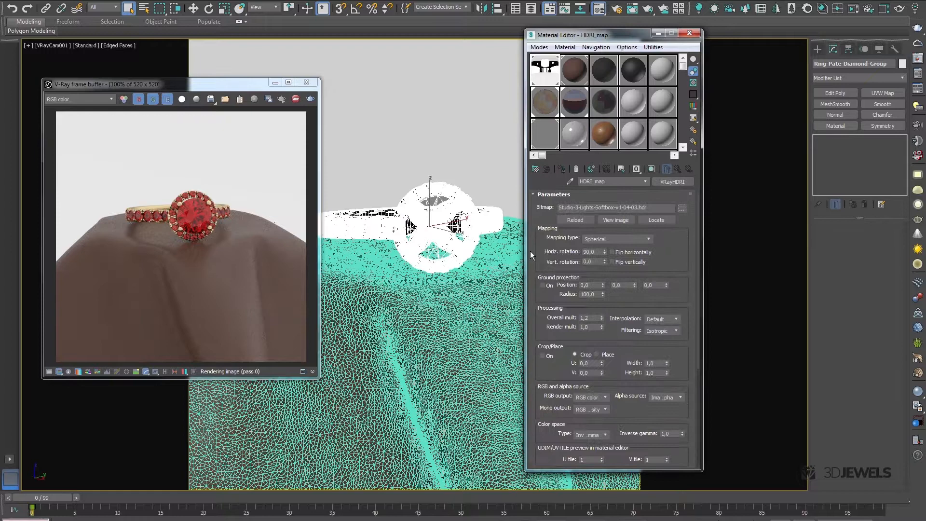
# Enter 75 and give the round-cut centre stone the diamond sub-material.
pyautogui.write('75,0')
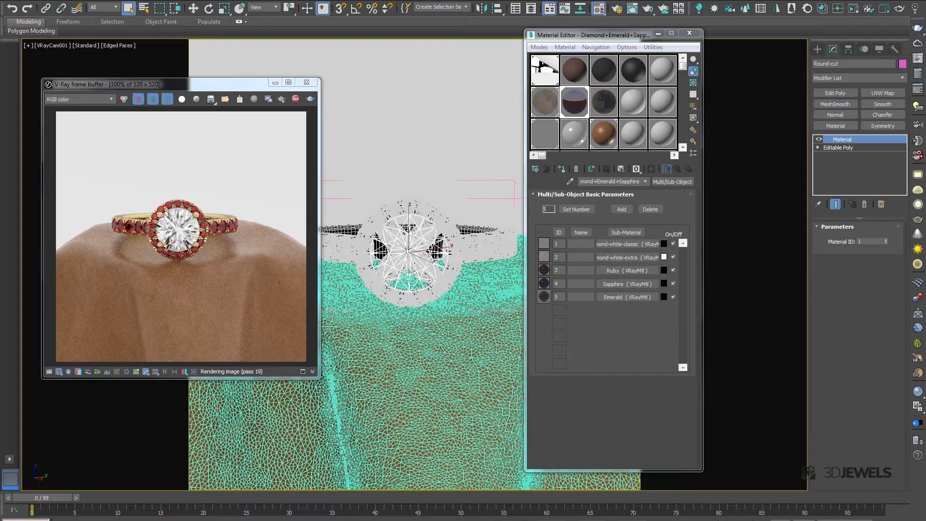
pyautogui.moveTo(107, 84); pyautogui.dragTo(204, 68)
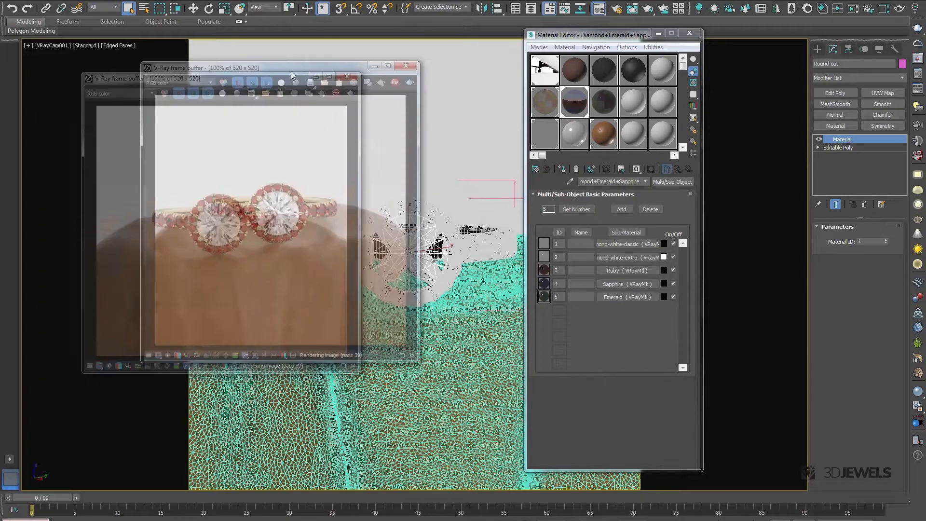